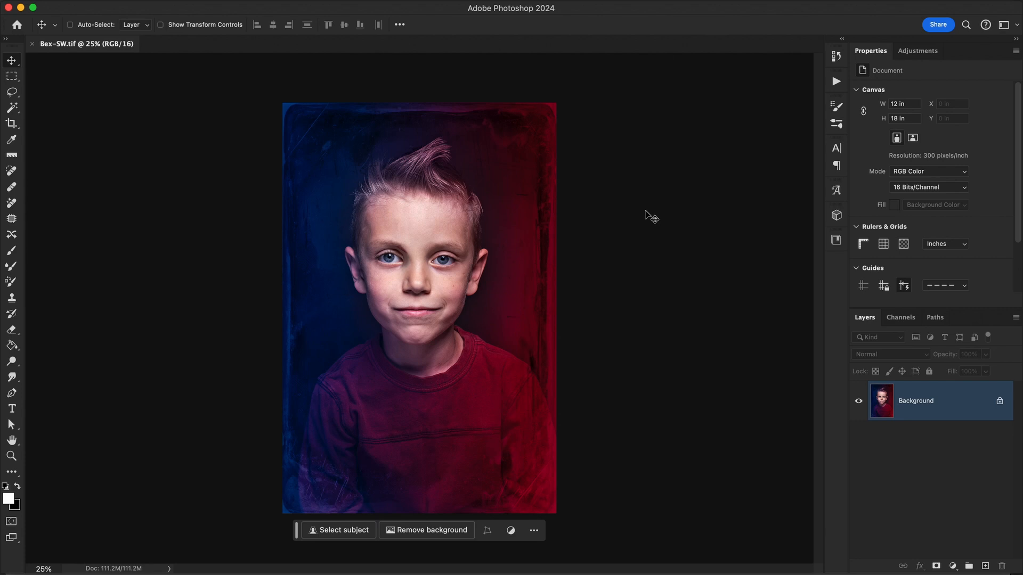
pyautogui.moveTo(232, 291)
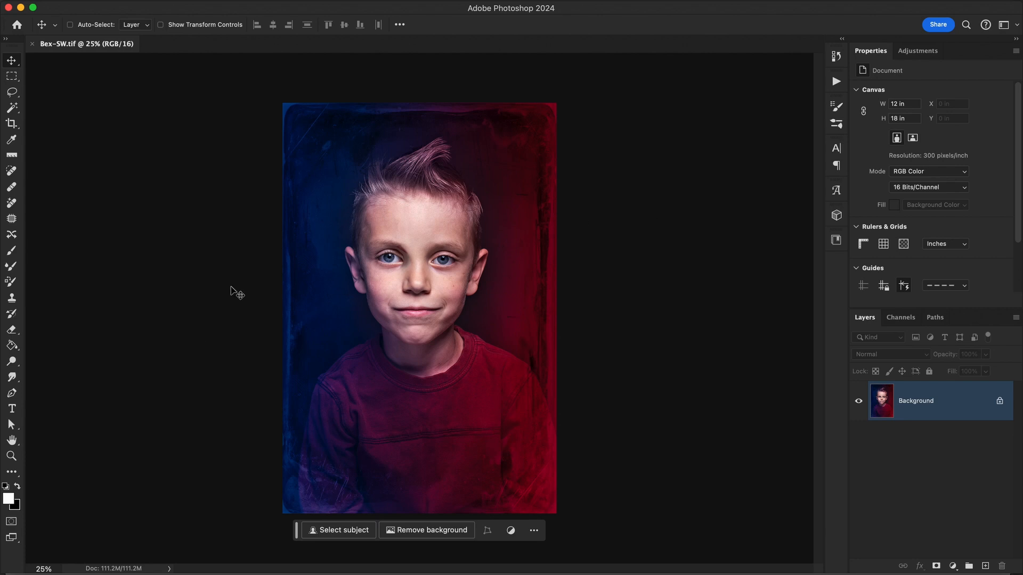
# Show the document profile, Adobe RGB (1998), in the status bar instead of sizes
pyautogui.click(169, 569)
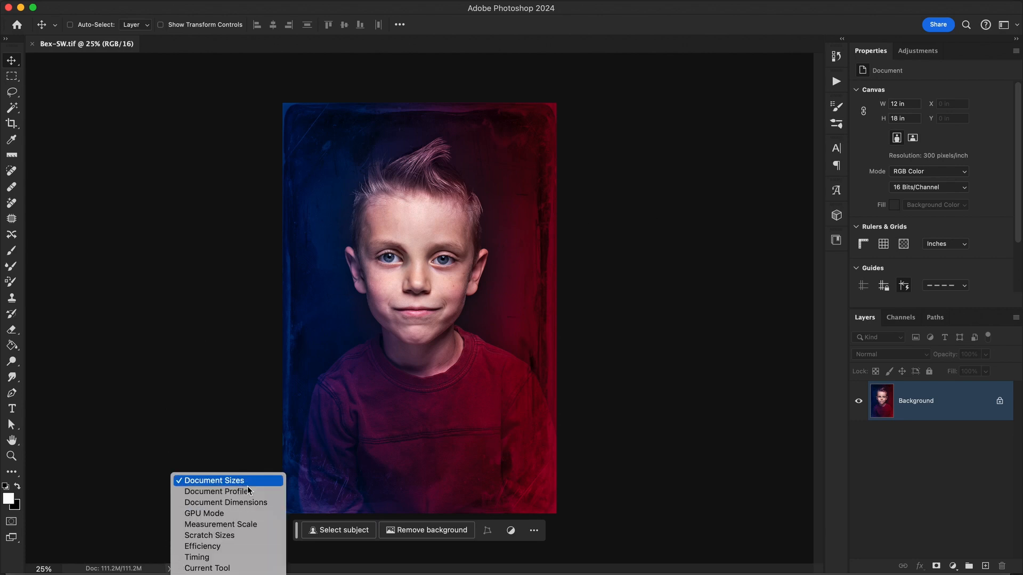
pyautogui.click(218, 491)
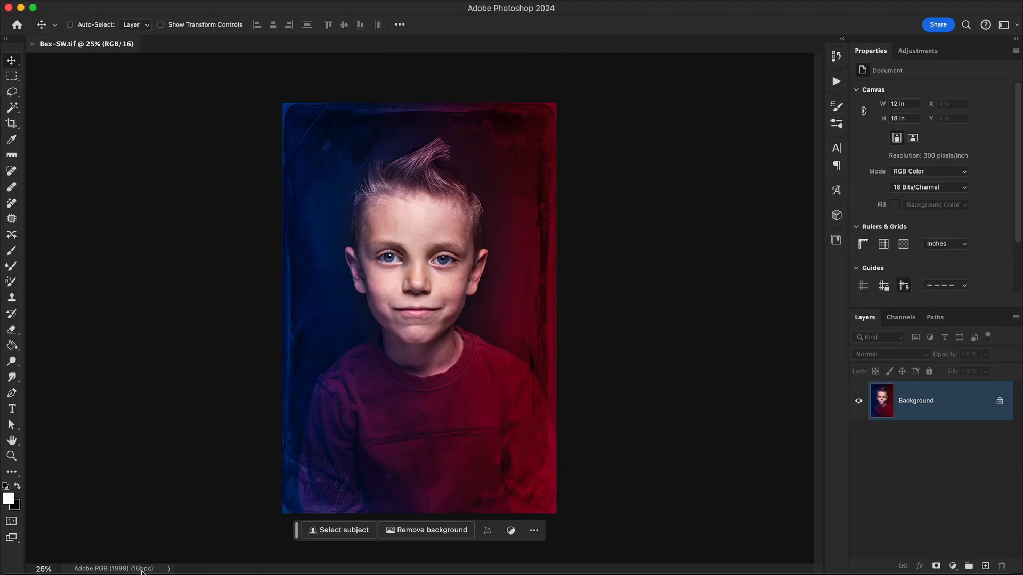
pyautogui.moveTo(149, 2)
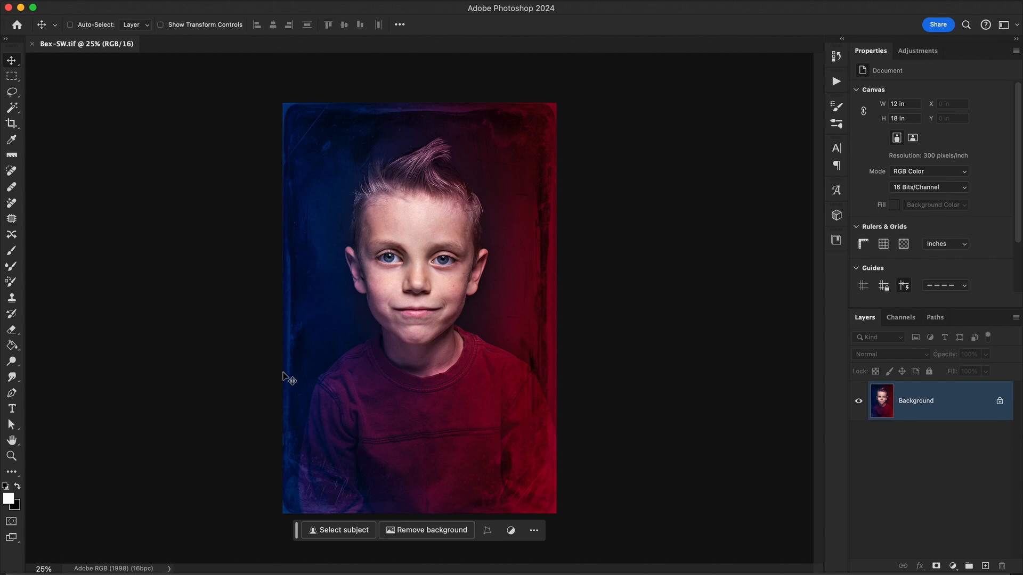
pyautogui.moveTo(26, 141)
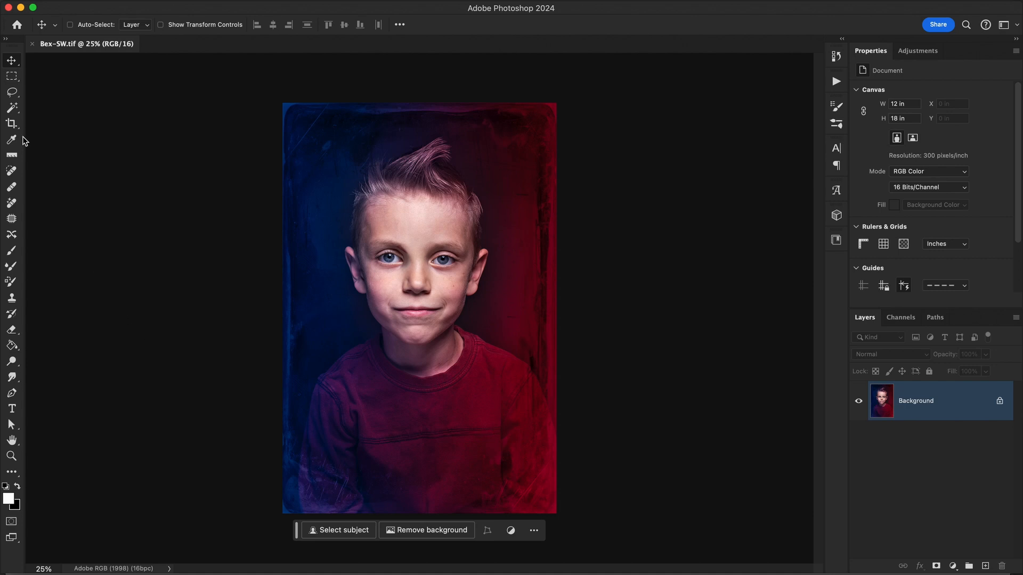
# Crop the portrait to an 11:14 ratio with head and shoulders framed, and apply it
pyautogui.click(11, 123)
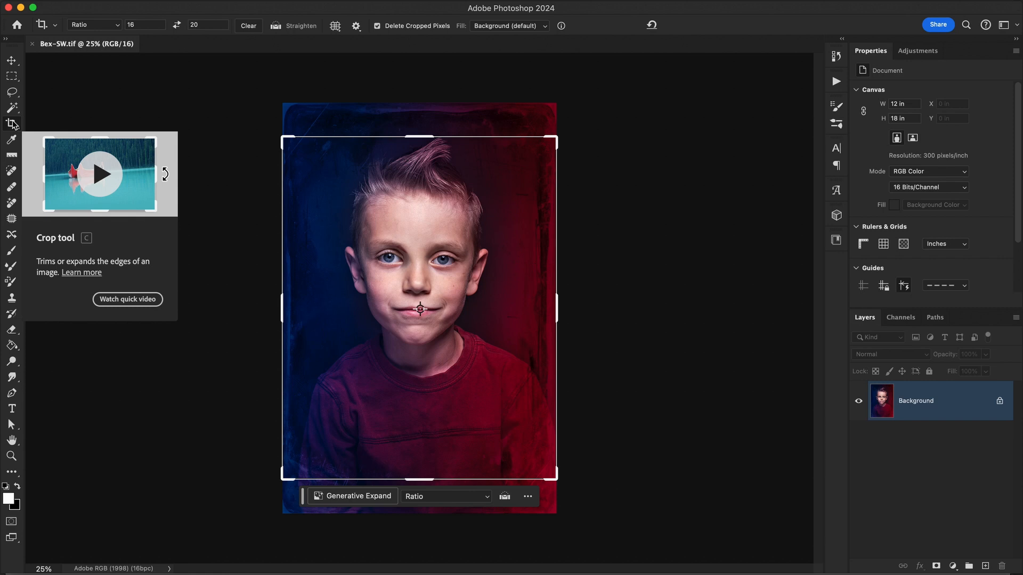
pyautogui.click(145, 25)
pyautogui.write('1')
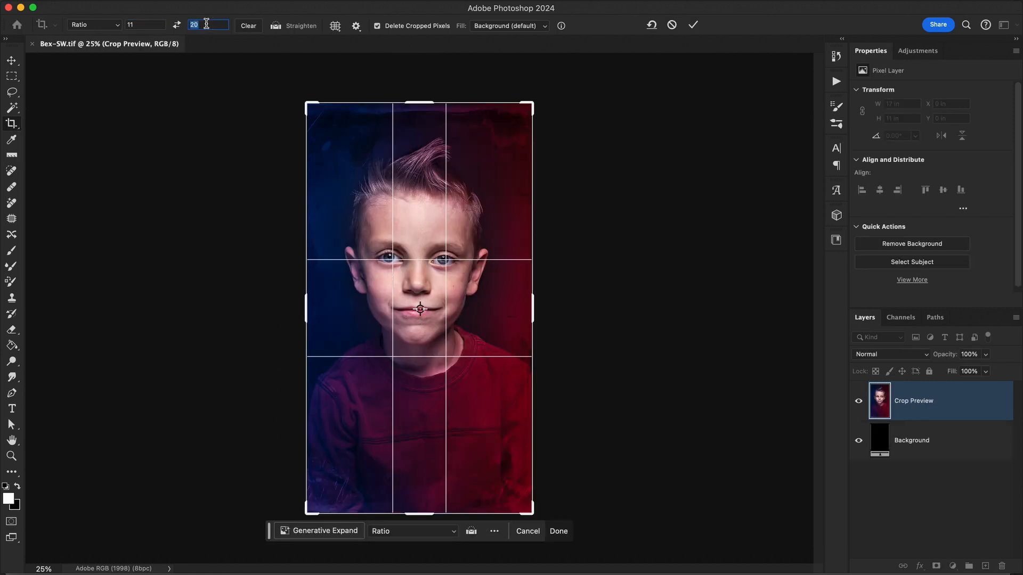
pyautogui.write('14')
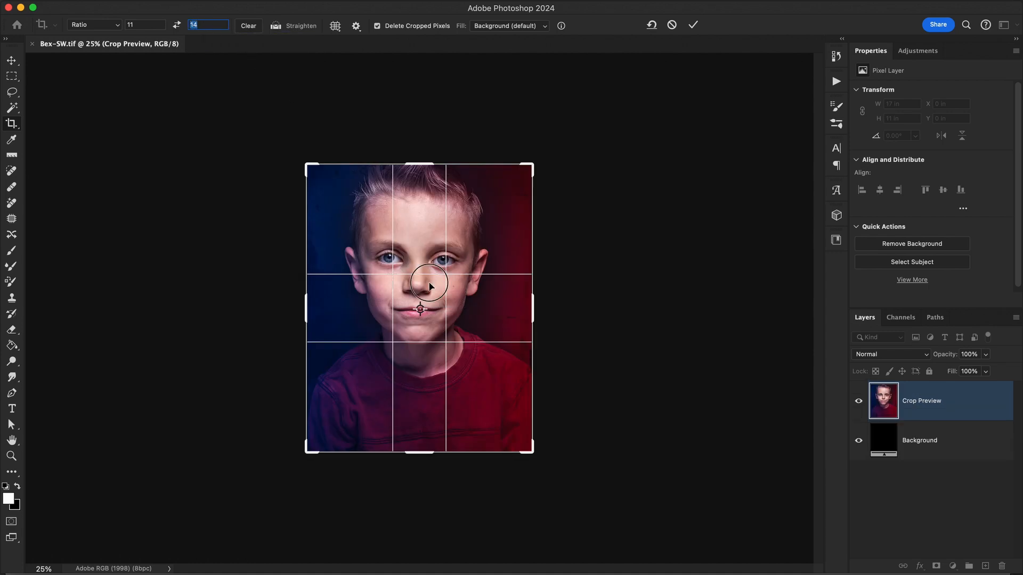
pyautogui.moveTo(430, 287); pyautogui.dragTo(421, 311)
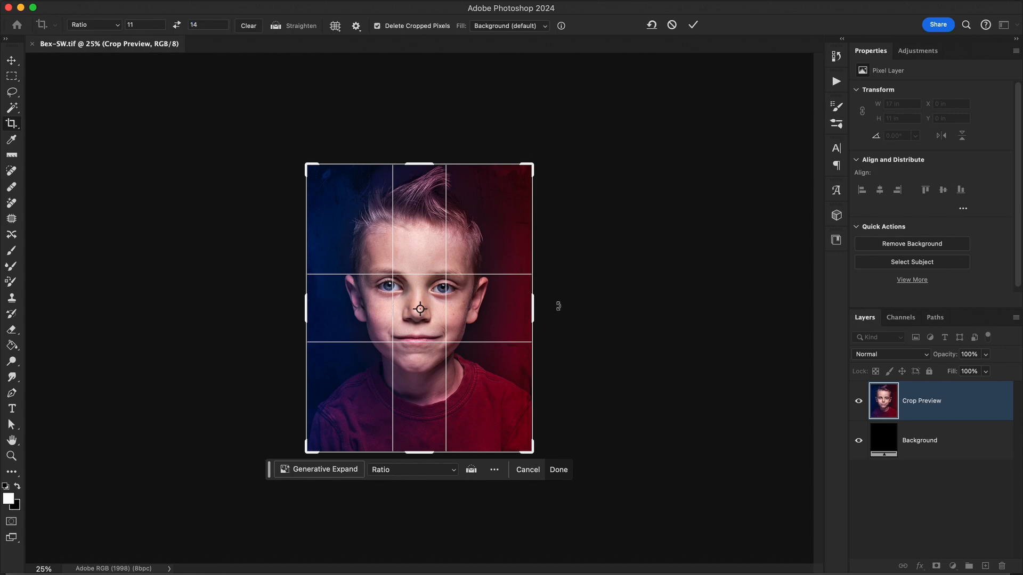
pyautogui.click(558, 470)
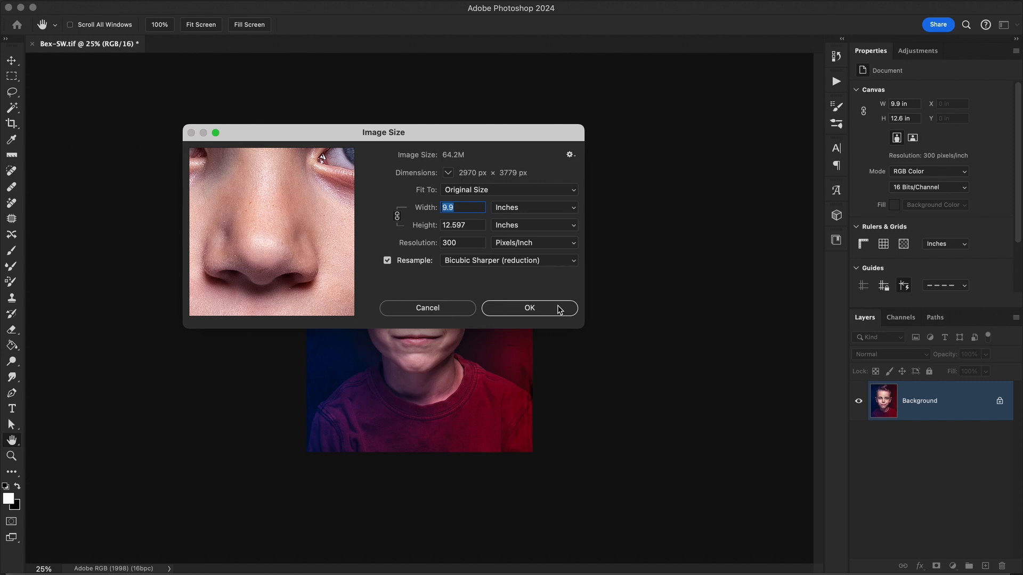
pyautogui.moveTo(432, 315)
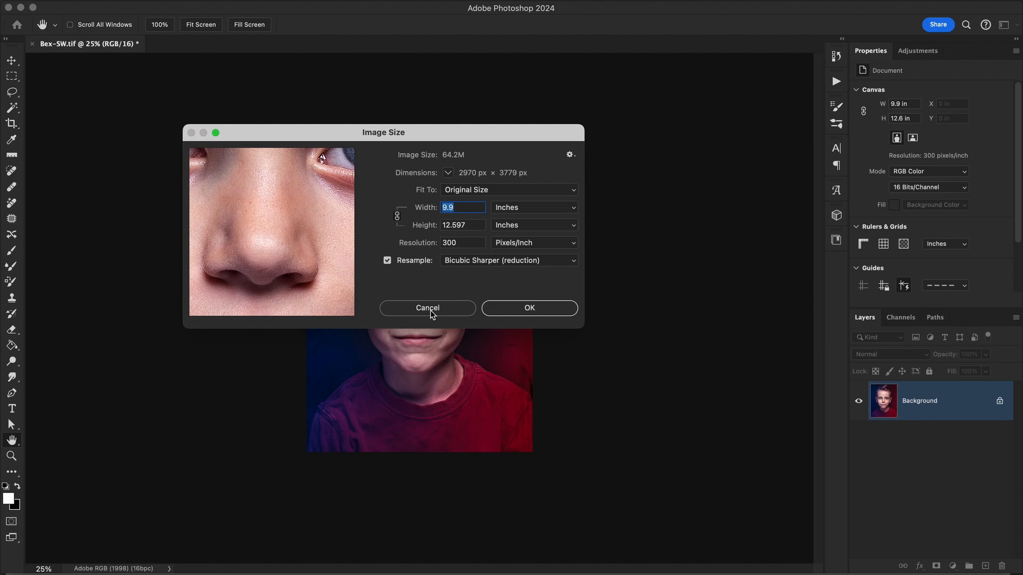
pyautogui.click(206, 44)
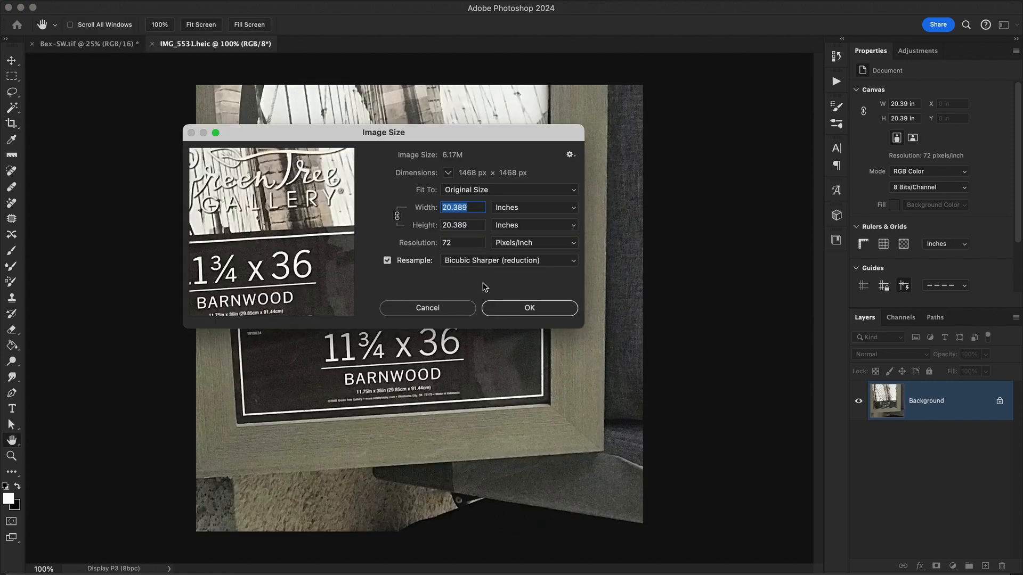
pyautogui.moveTo(425, 246)
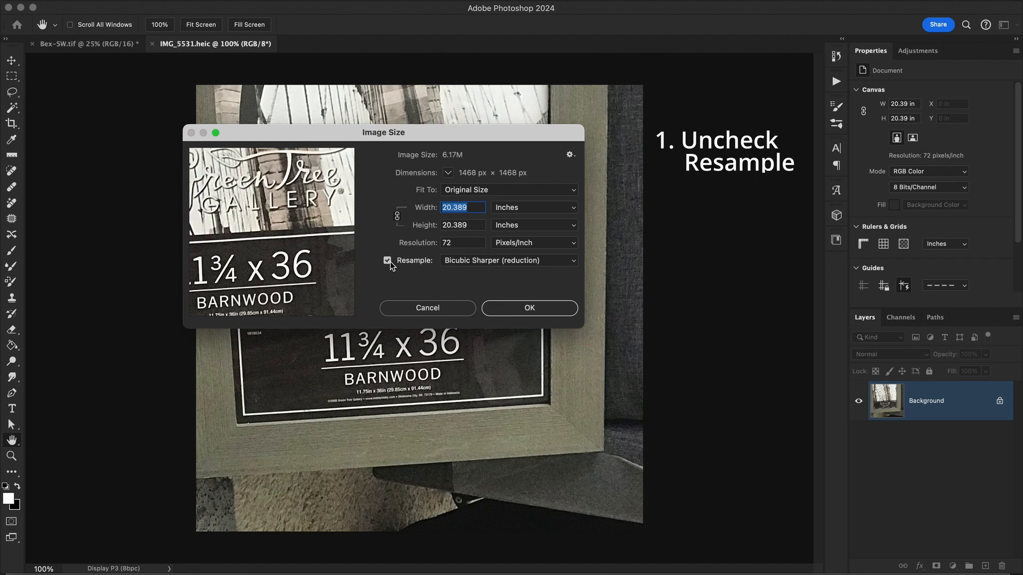
# Set the image to 10 inches wide at 300 ppi with Preserve Details 2.0 resampling
pyautogui.click(388, 260)
pyautogui.write('300')
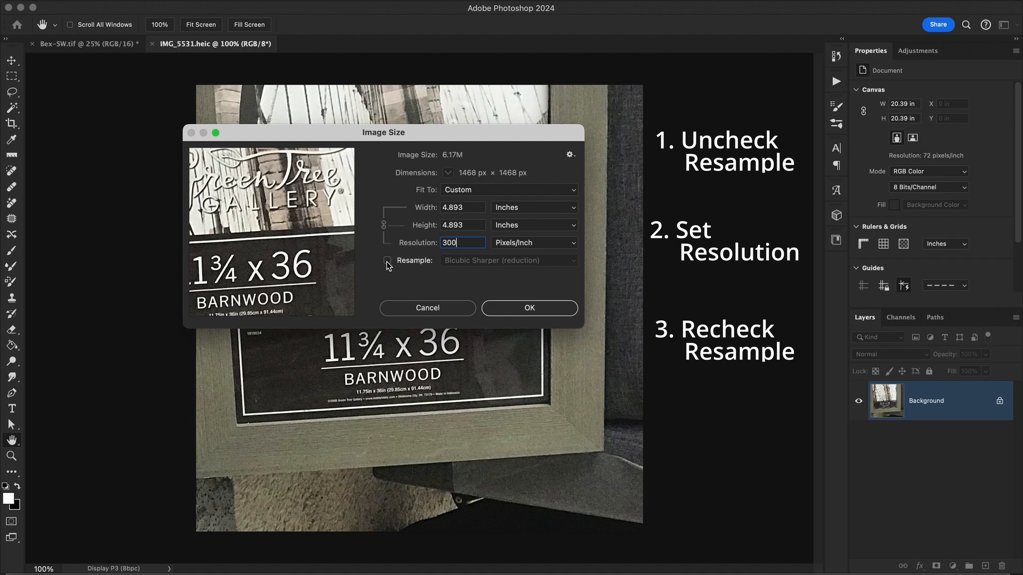
pyautogui.click(388, 260)
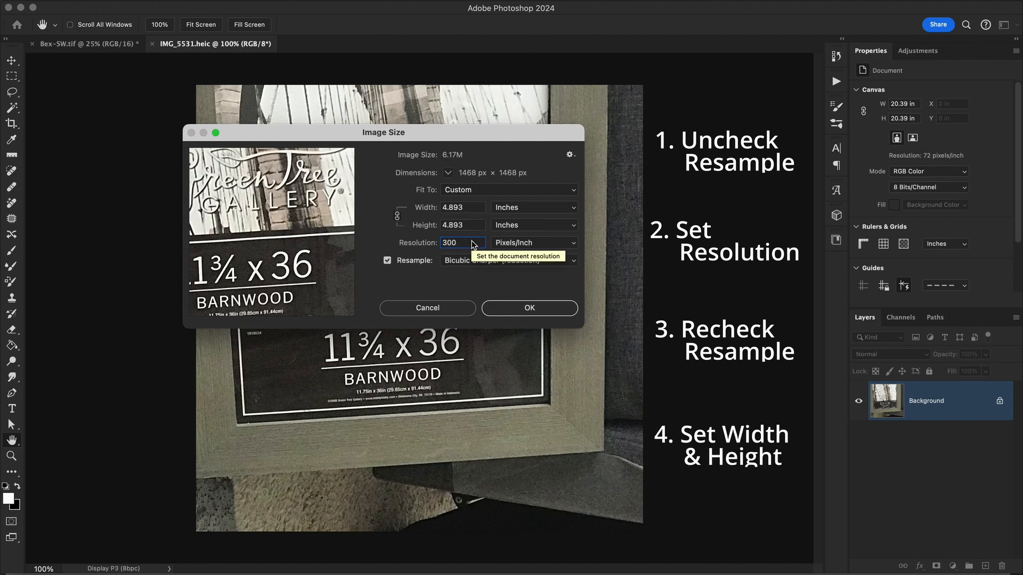
pyautogui.click(462, 206)
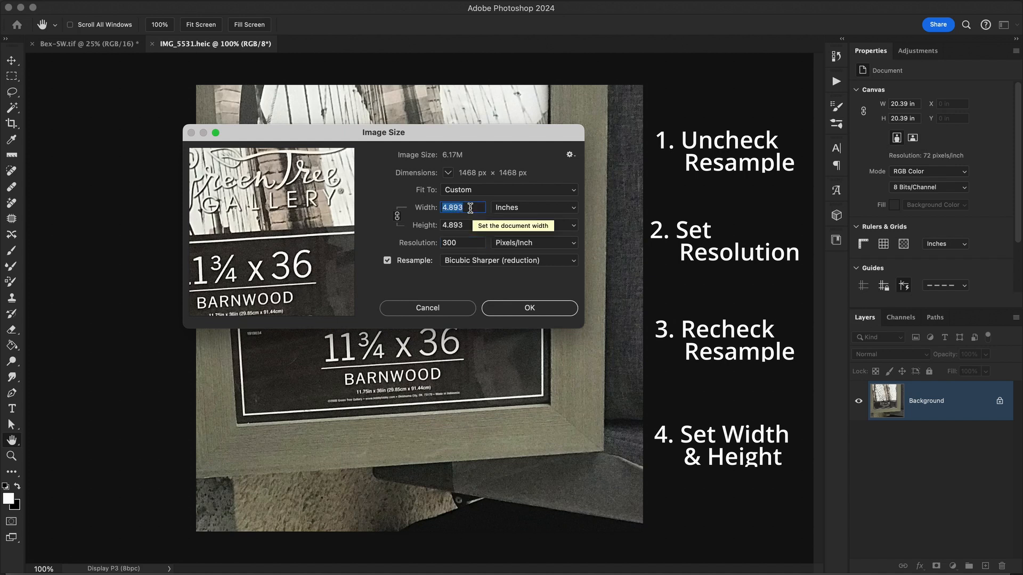
pyautogui.write('10')
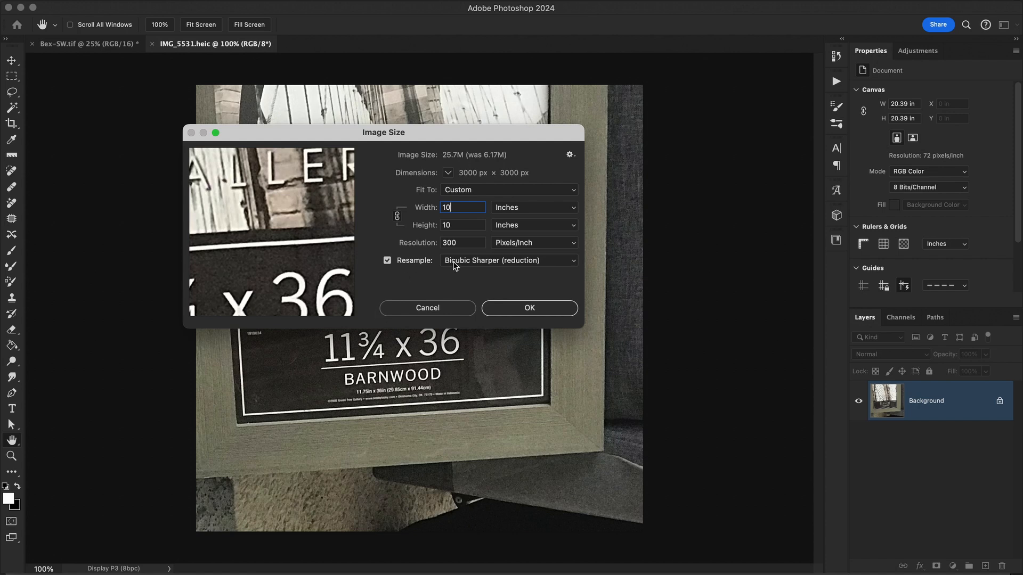
pyautogui.click(507, 260)
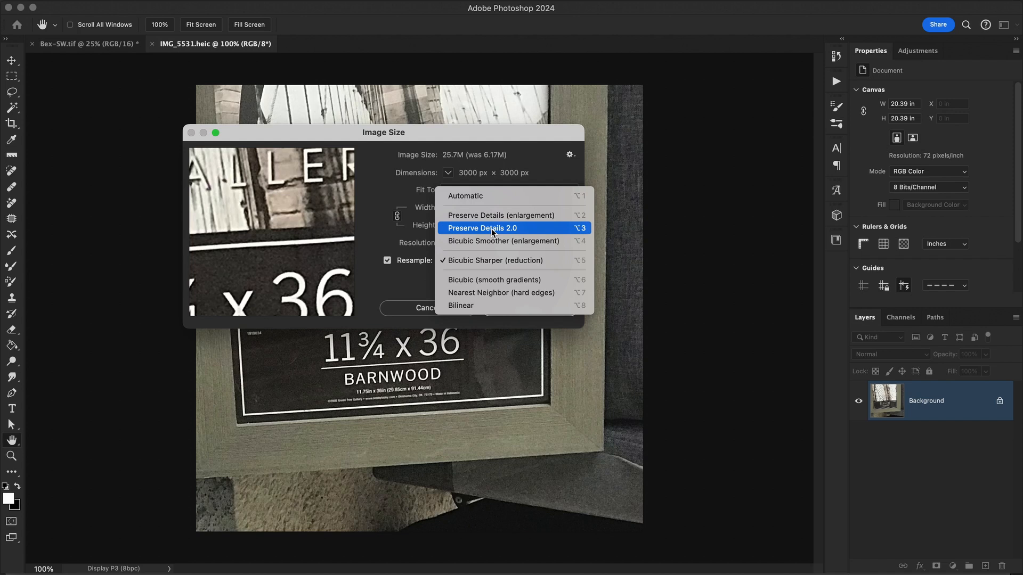
pyautogui.click(481, 229)
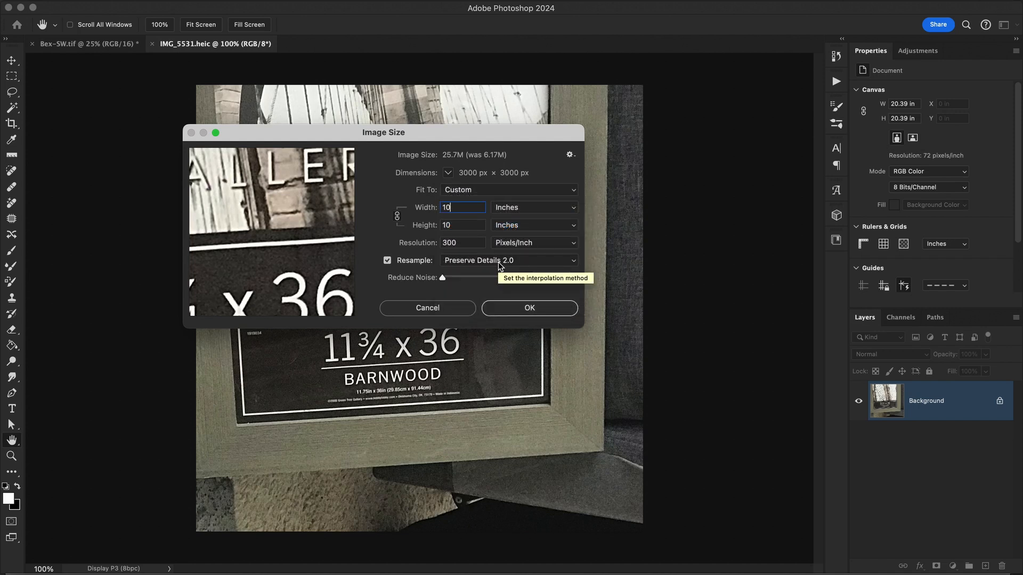
pyautogui.click(508, 260)
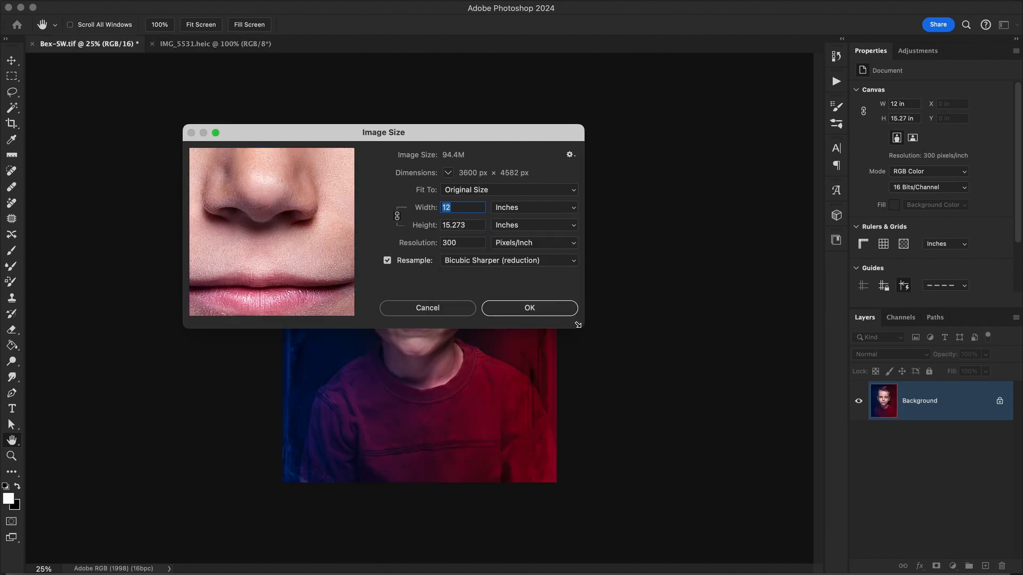
pyautogui.moveTo(416, 267)
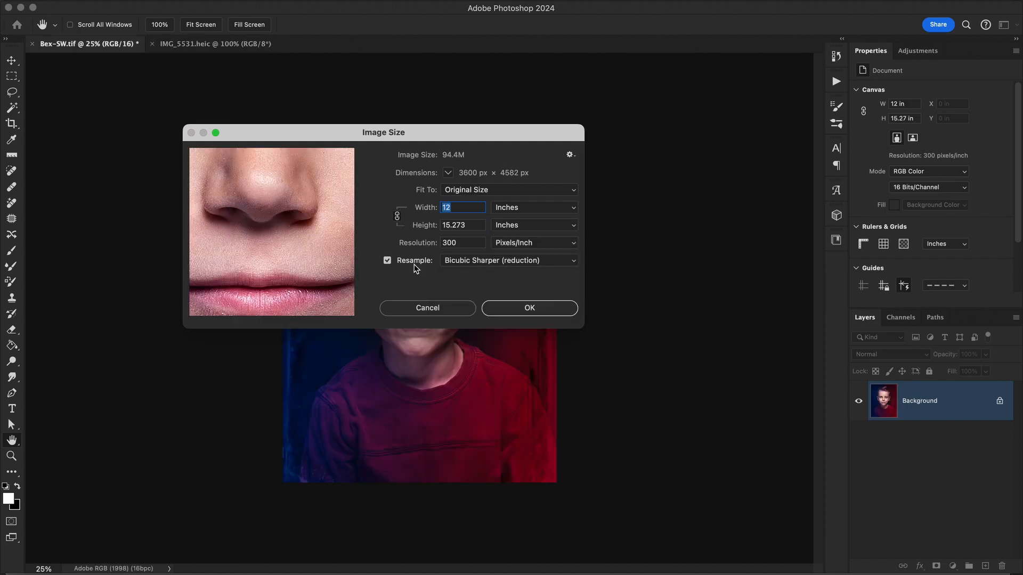
pyautogui.moveTo(439, 251)
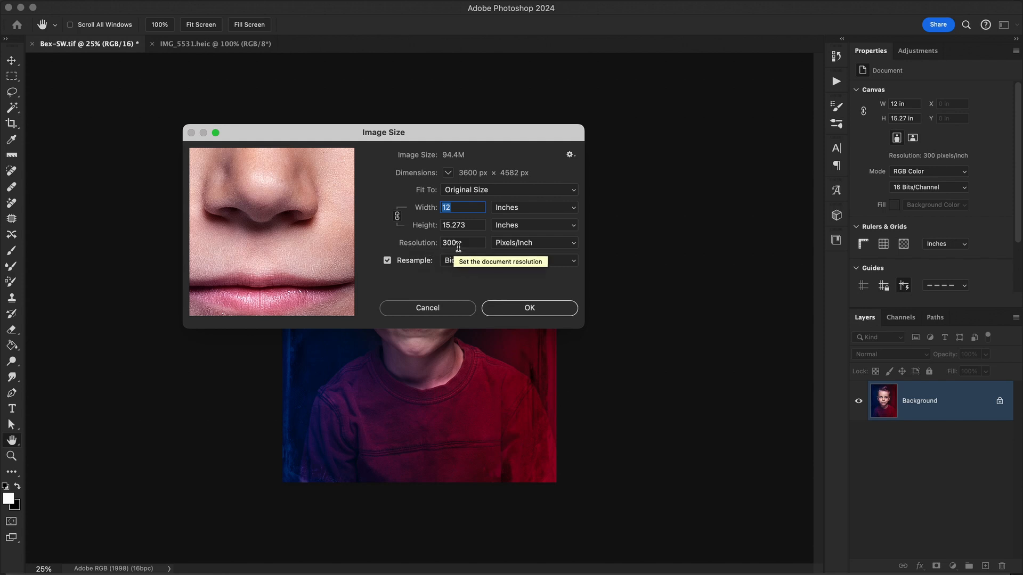
pyautogui.moveTo(454, 225)
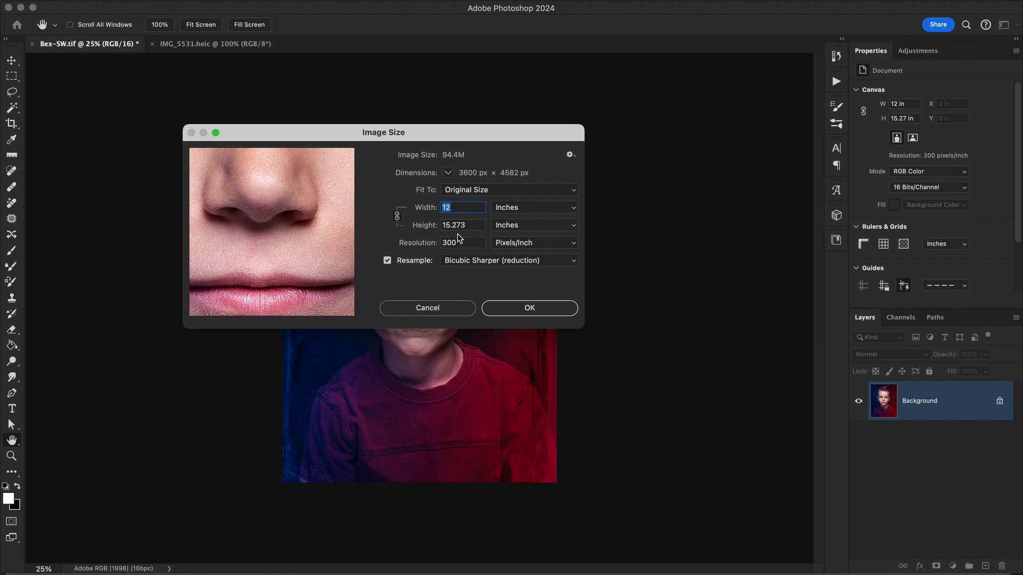
pyautogui.moveTo(482, 238)
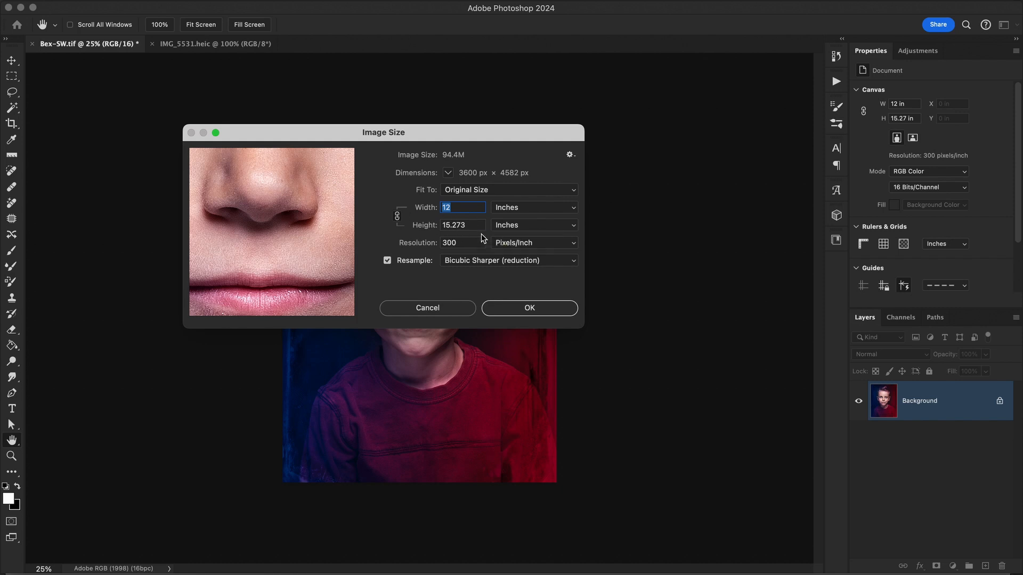
pyautogui.moveTo(399, 231)
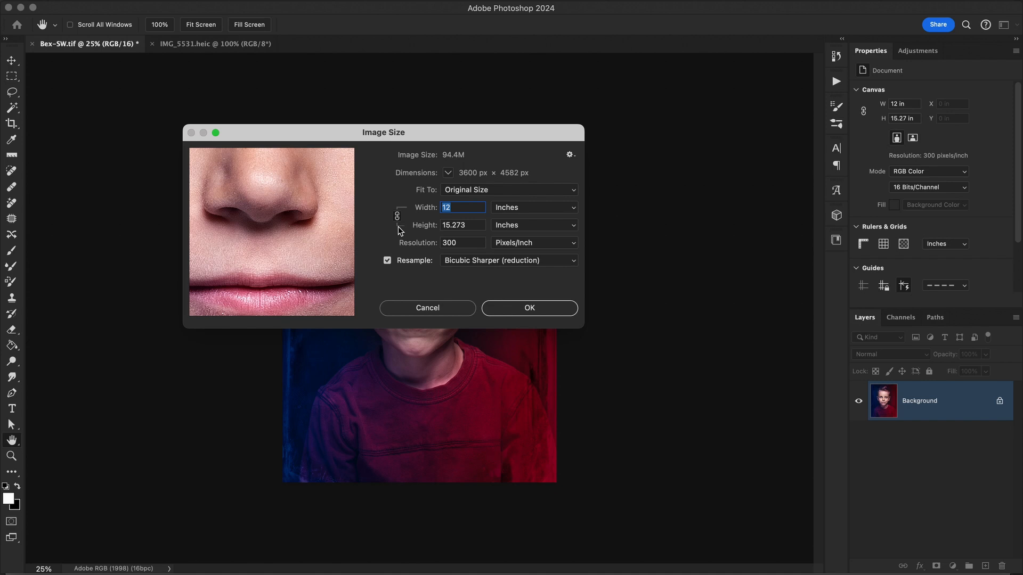
# Set the width to 11 inches for an 11 × 14 inch size at 300 ppi and apply it
pyautogui.write('11')
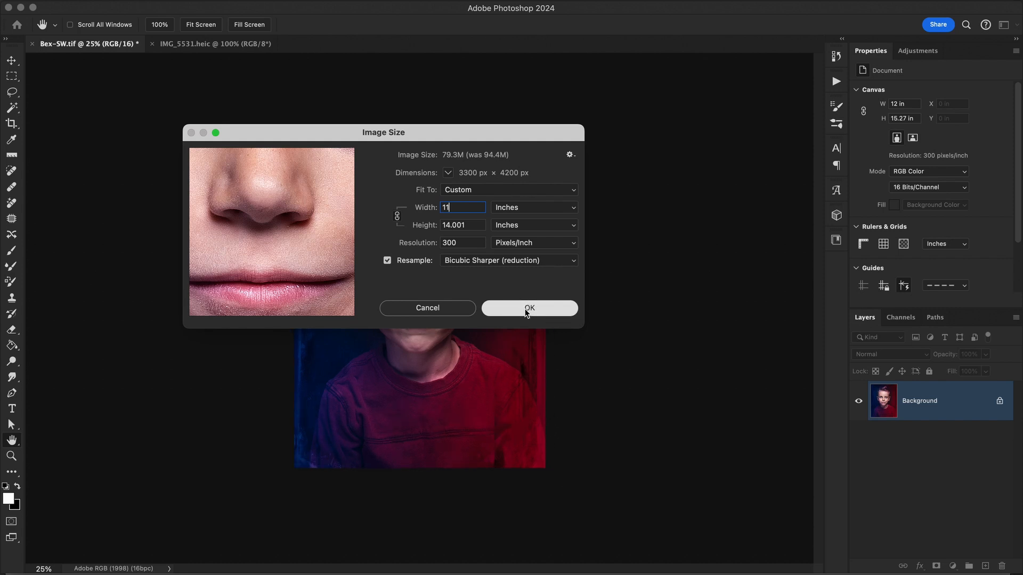
pyautogui.click(530, 308)
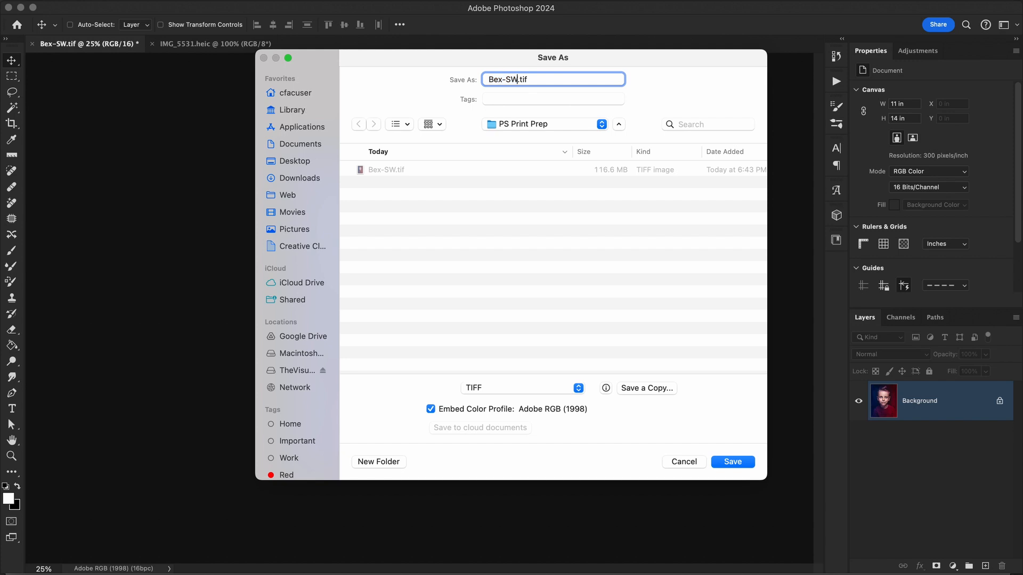
# Name the file Bex-SWPRINT READY 11x14.tif and switch to saving a separate TIFF copy
pyautogui.write('PRINT')
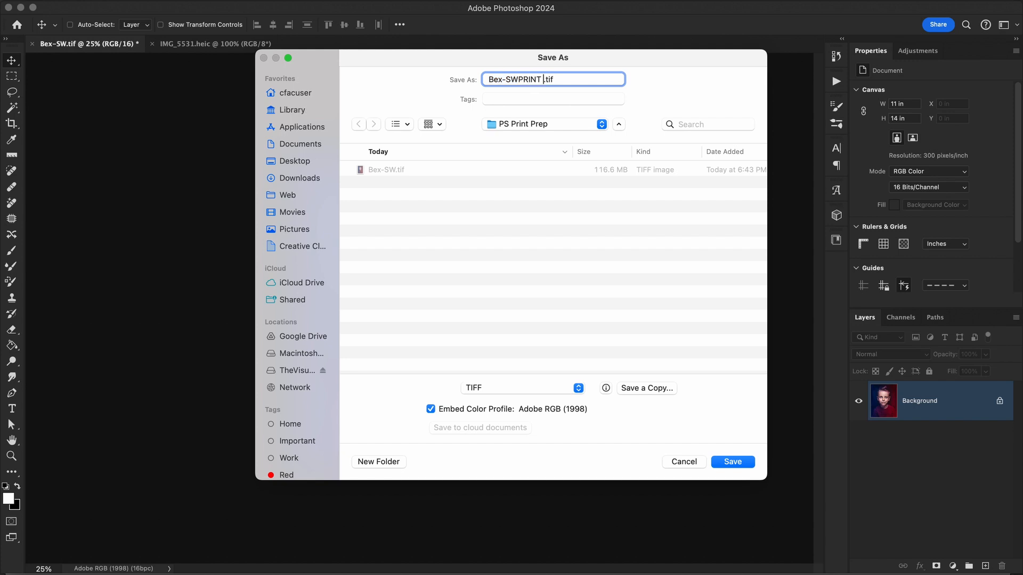
pyautogui.write('READY')
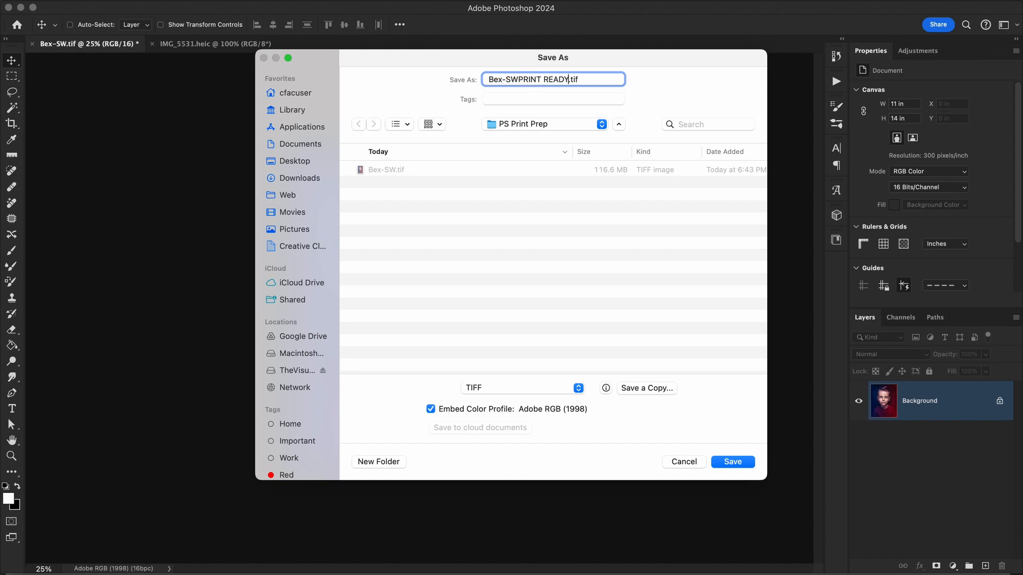
pyautogui.write('11')
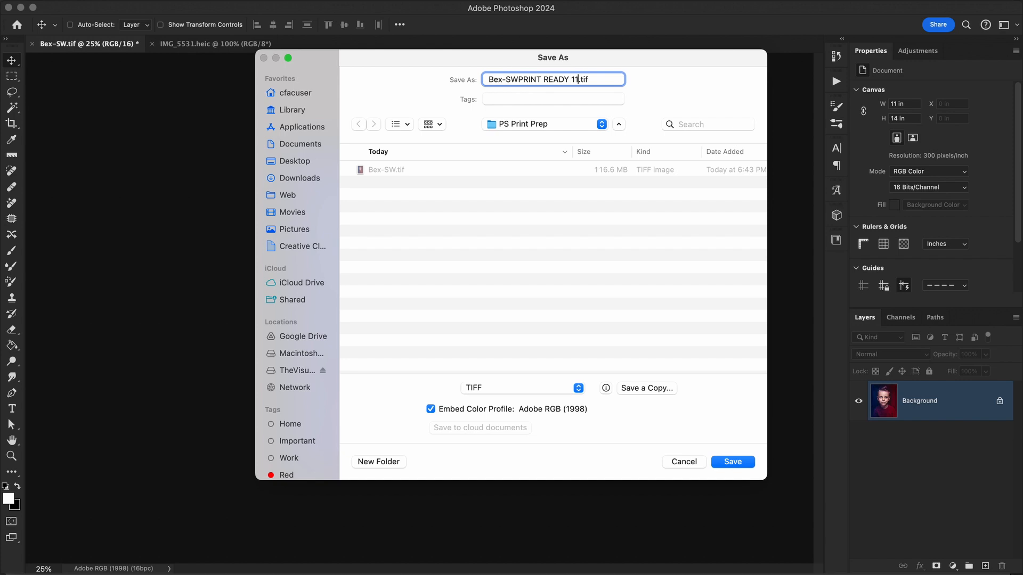
pyautogui.write('14')
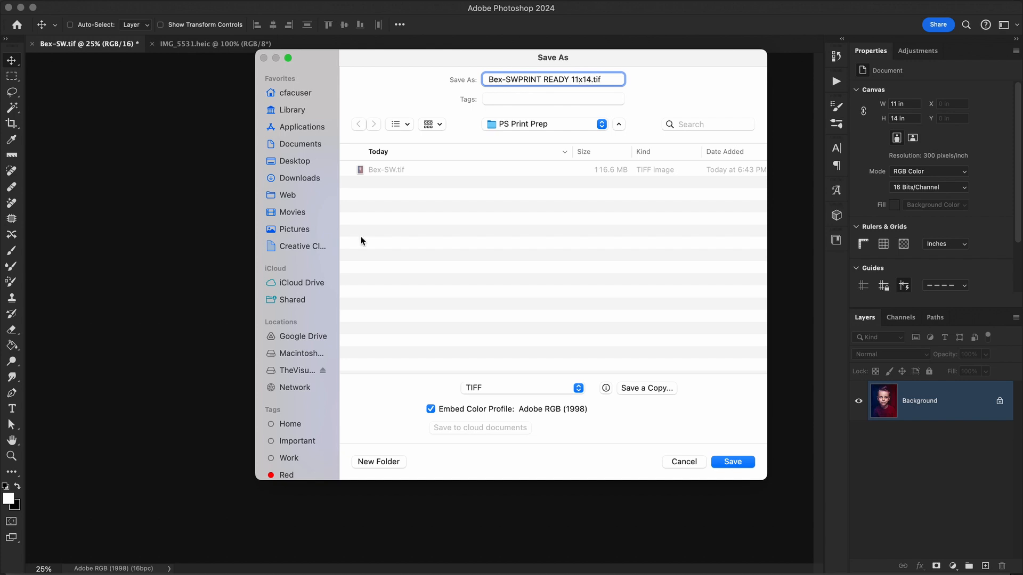
pyautogui.moveTo(710, 453)
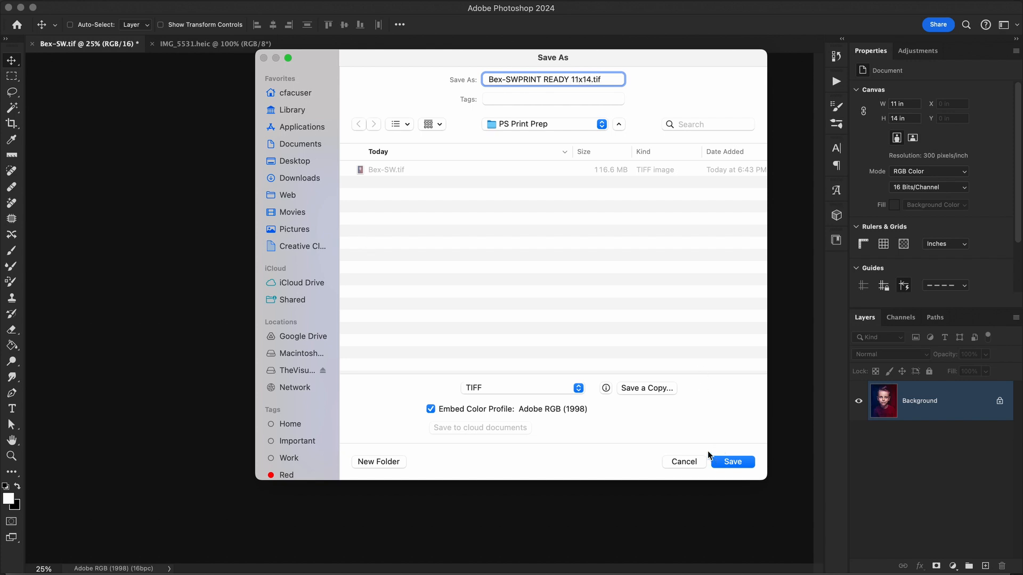
pyautogui.click(522, 387)
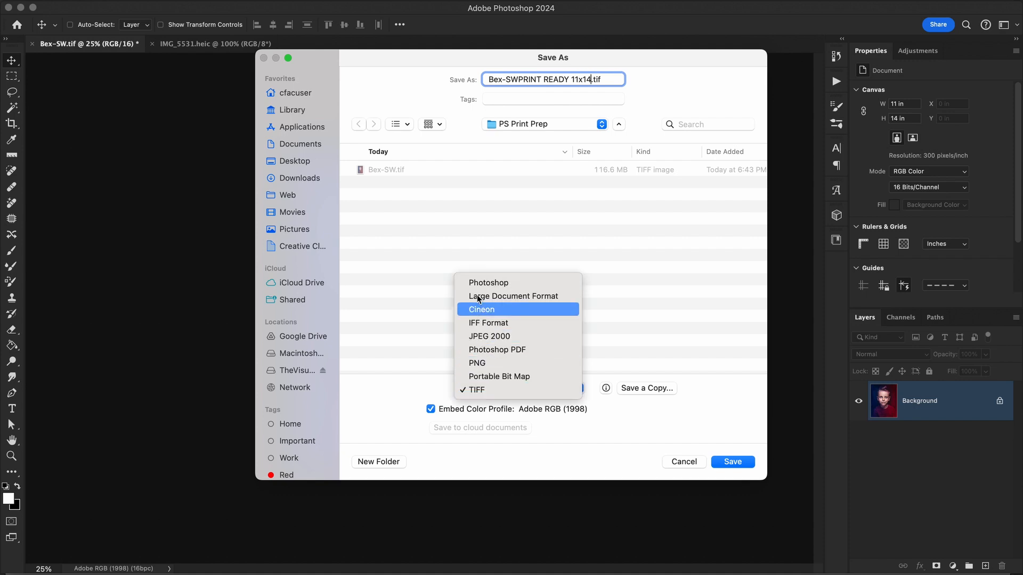
pyautogui.moveTo(550, 339)
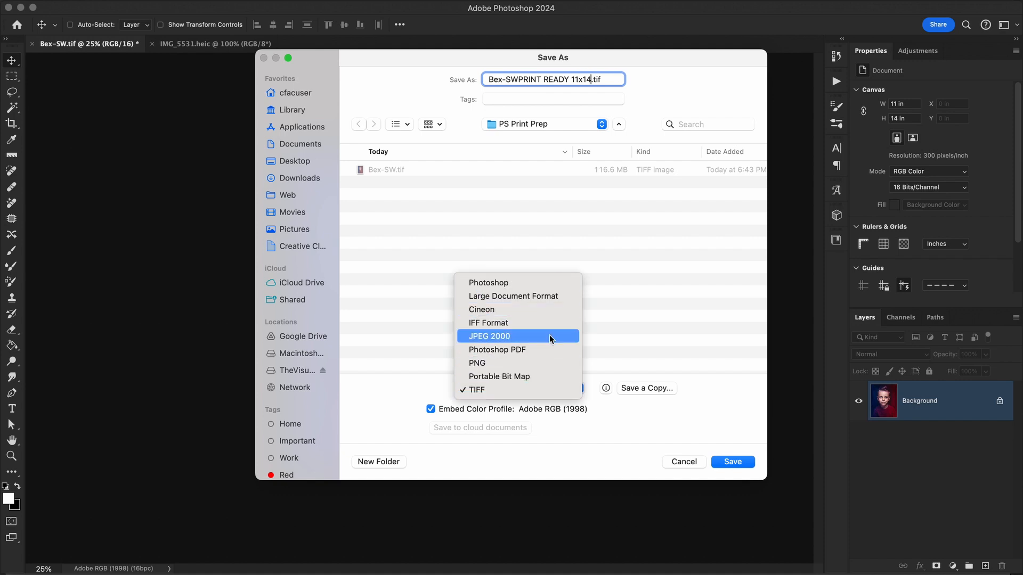
pyautogui.moveTo(523, 284)
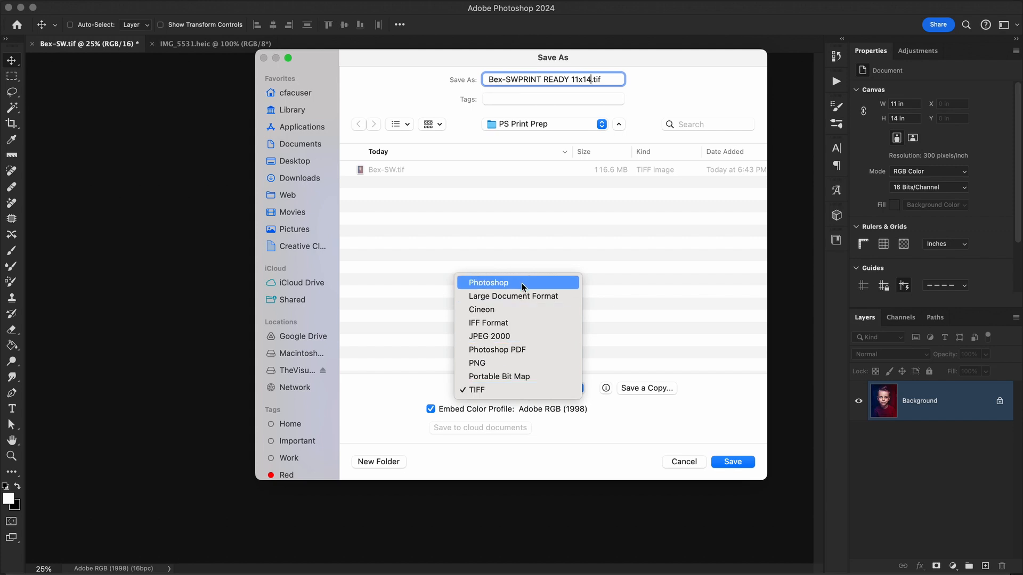
pyautogui.moveTo(503, 306)
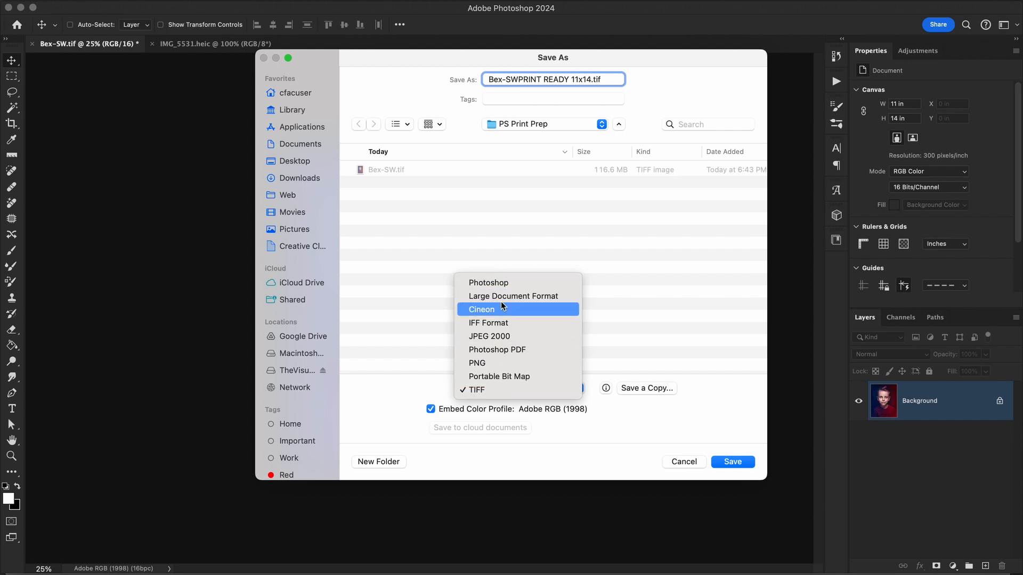
pyautogui.moveTo(469, 342)
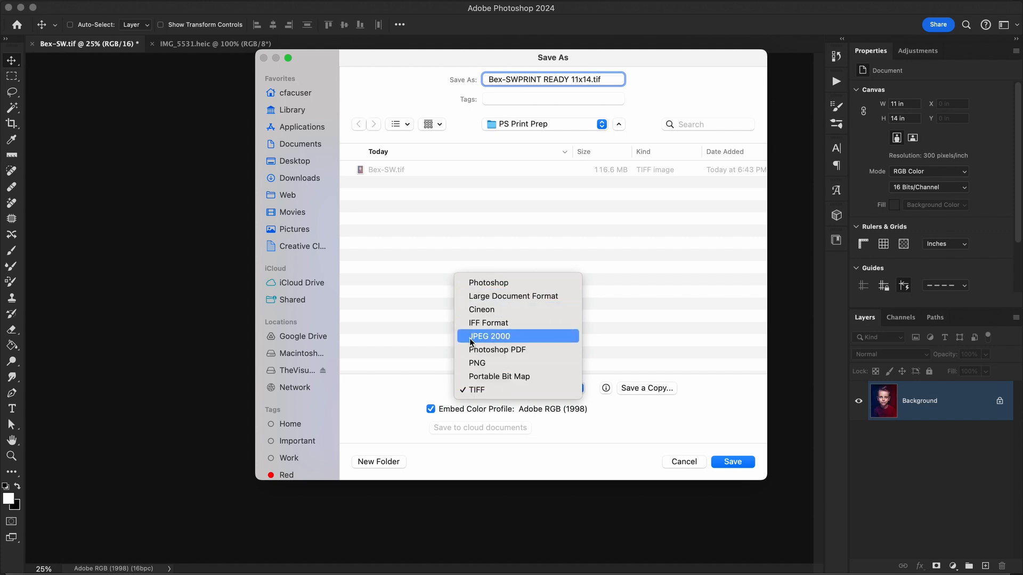
pyautogui.moveTo(638, 392)
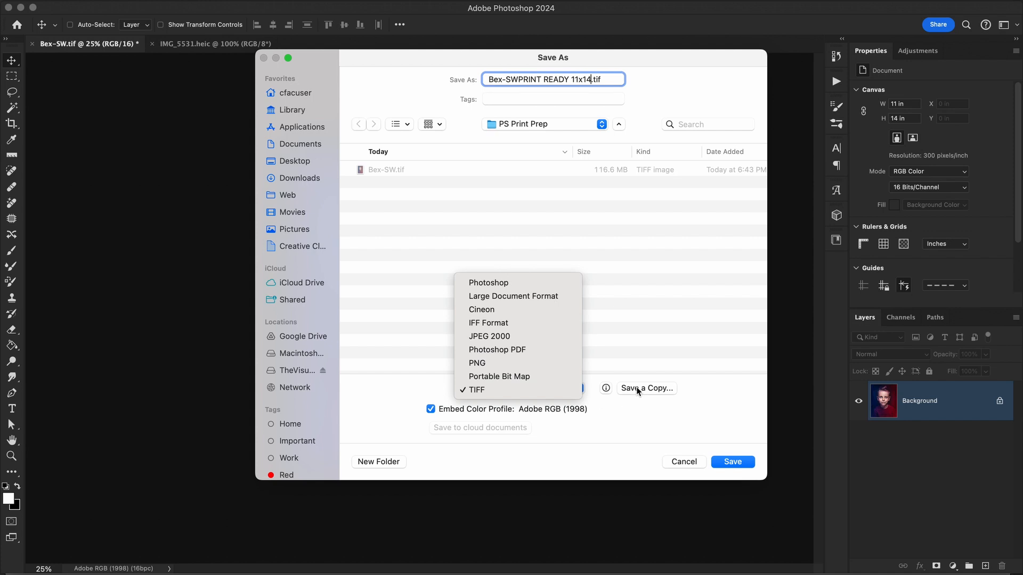
pyautogui.click(476, 390)
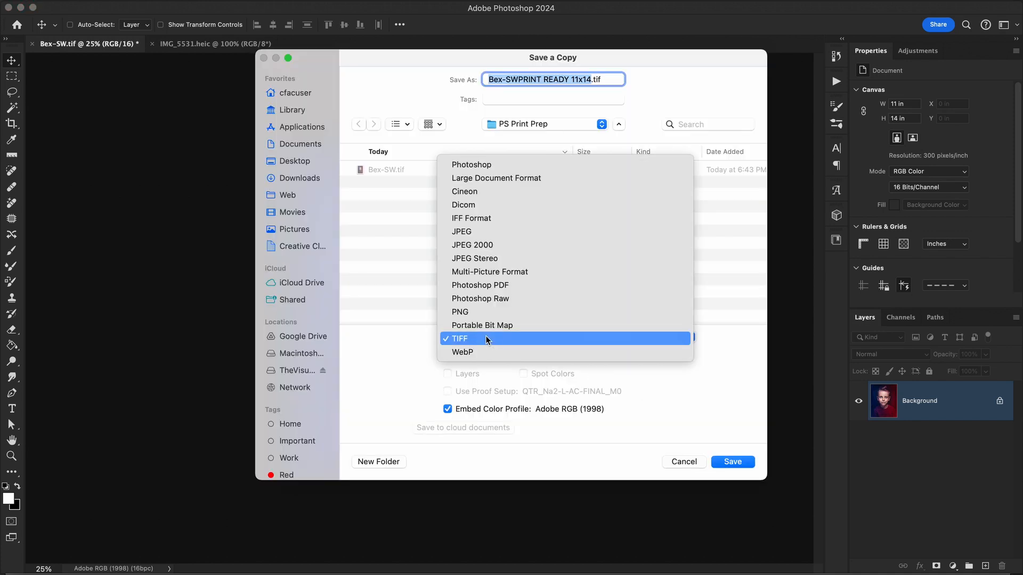
pyautogui.moveTo(477, 231)
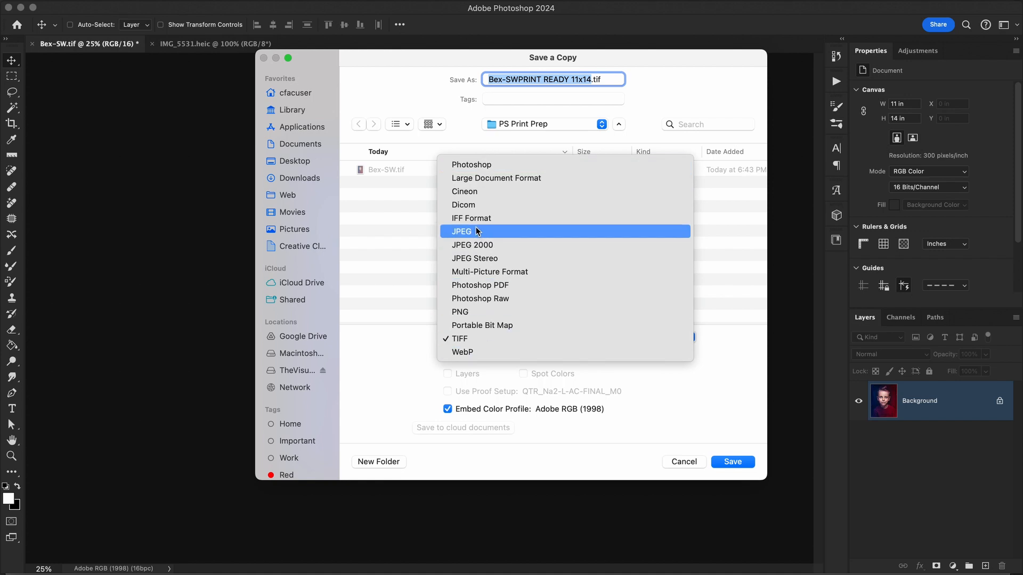